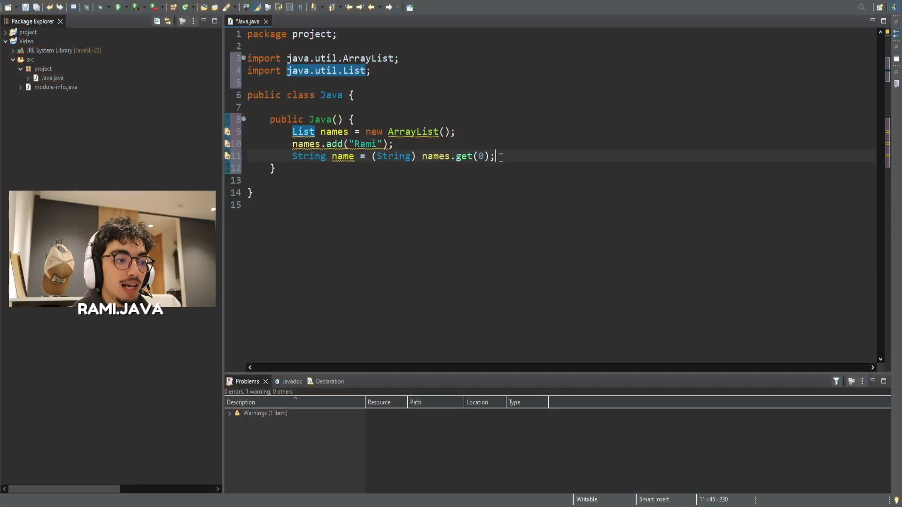
# Parameterize the raw names List on line 9 as List<String>.
pyautogui.click(394, 143)
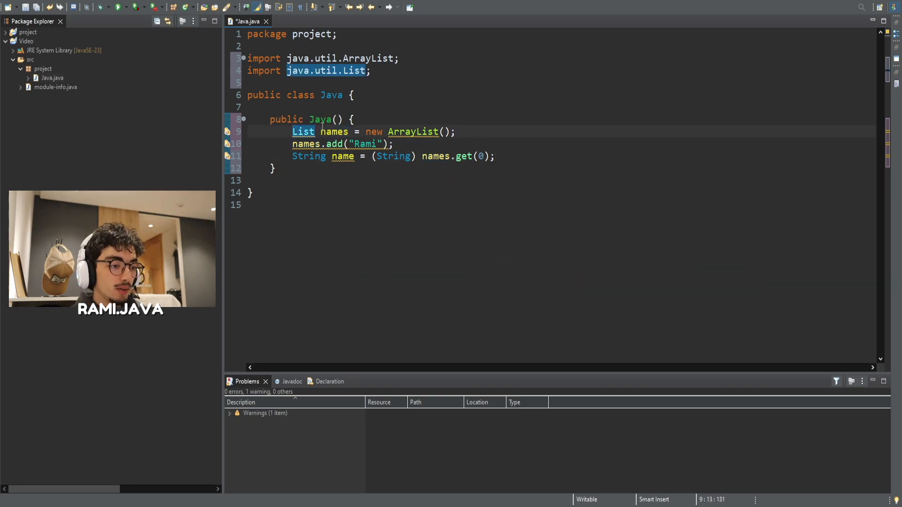
pyautogui.write('<String>')
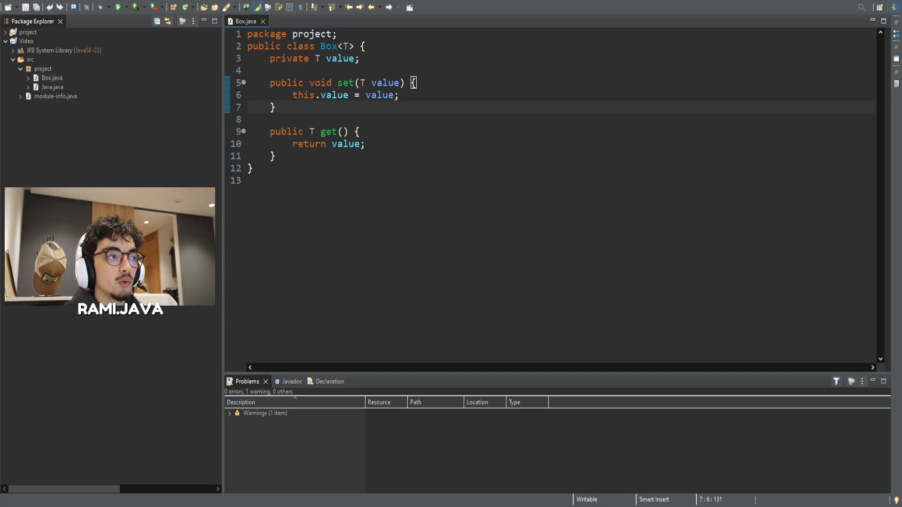
# Review Main.java creating Box<String> with "Hello" and Box<Integer> with 42, then return to Box<T>.
pyautogui.click(294, 22)
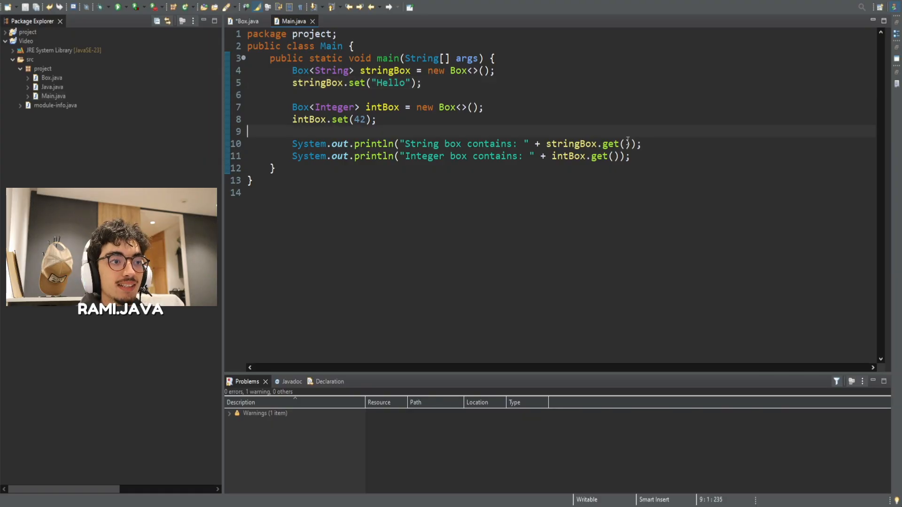
pyautogui.doubleClick(581, 143)
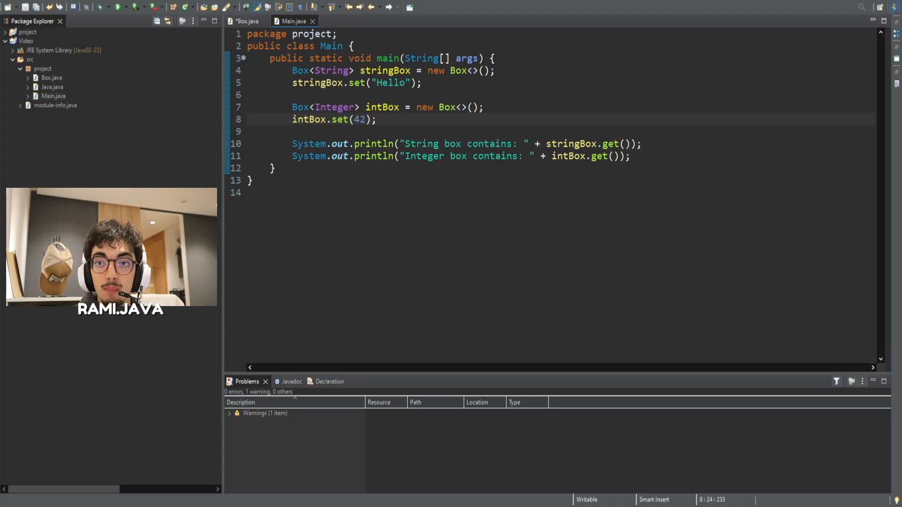
pyautogui.click(246, 21)
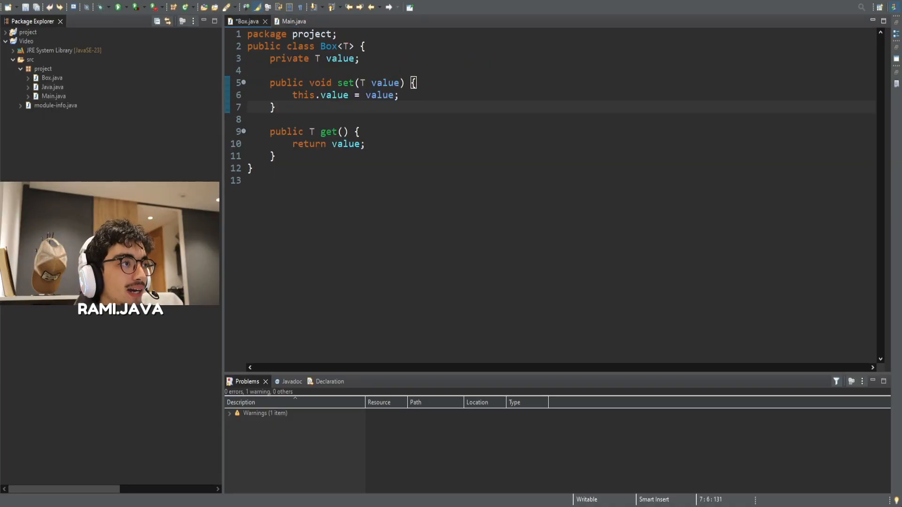